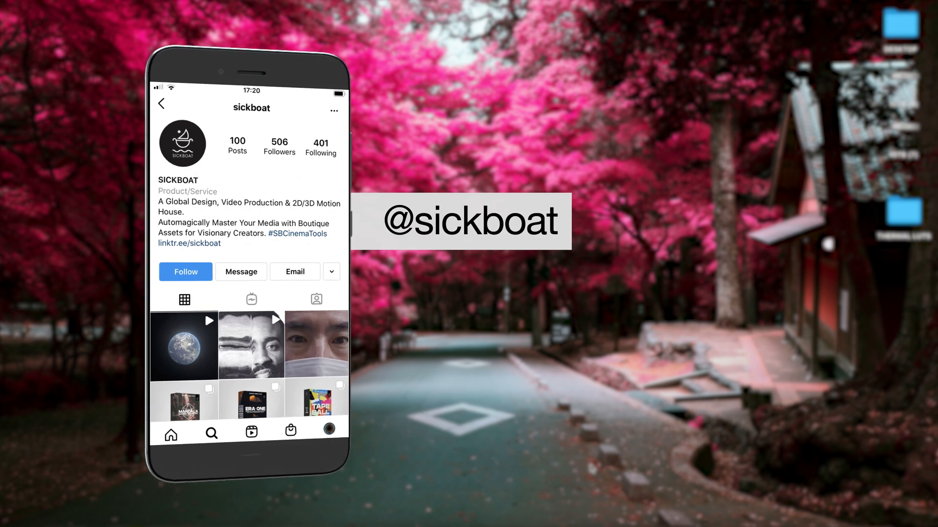
View the 31 cube files in the THERMAL LUTS folder, then return to Premiere Pro.
click(184, 271)
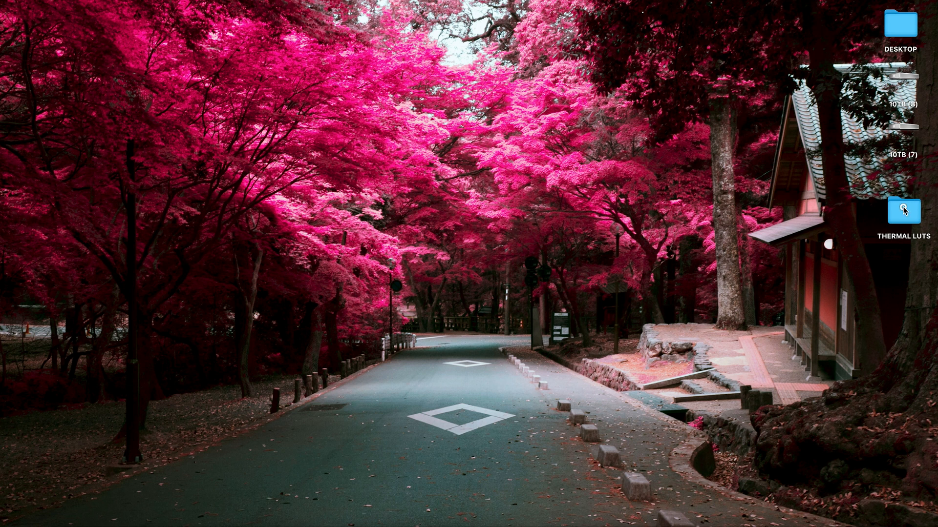
double_click(904, 210)
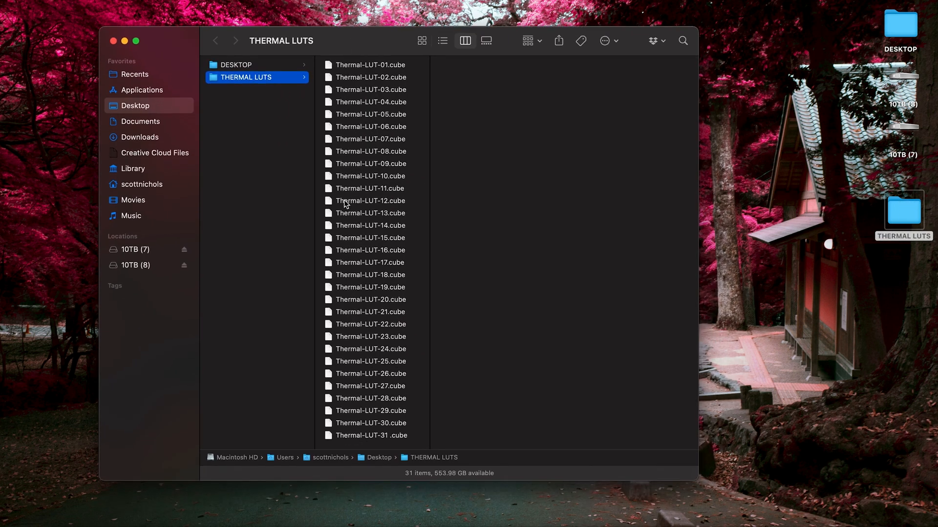
mouse_move(364, 413)
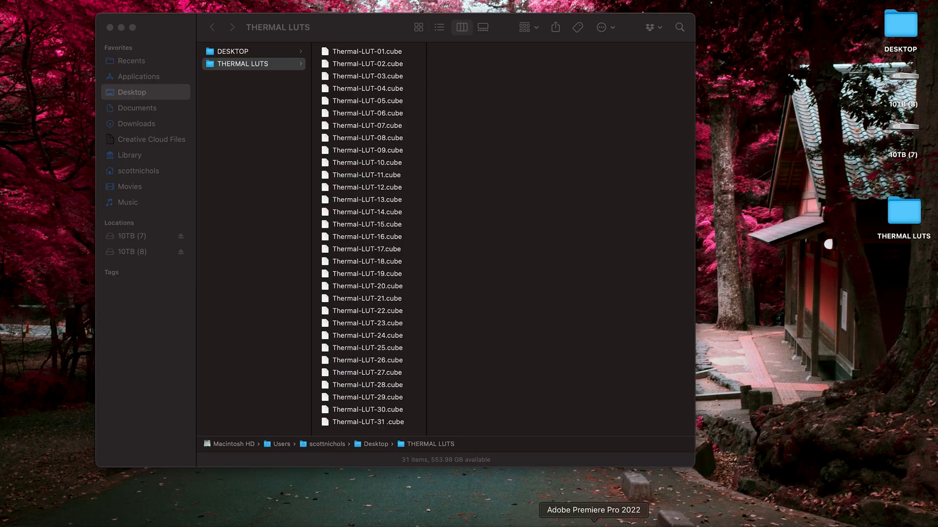
click(592, 510)
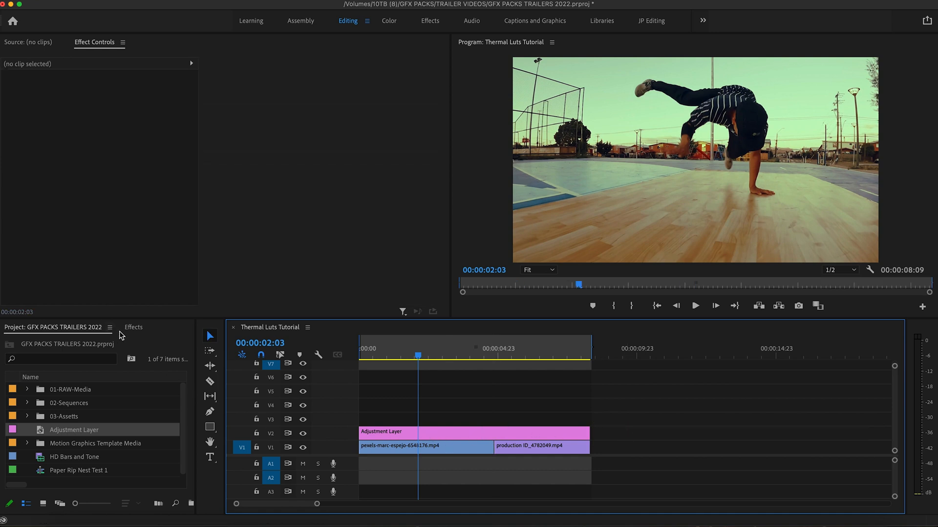
Search 'lume' in Effects, add Lumetri Color to the V2 Adjustment Layer, and select it.
click(134, 327)
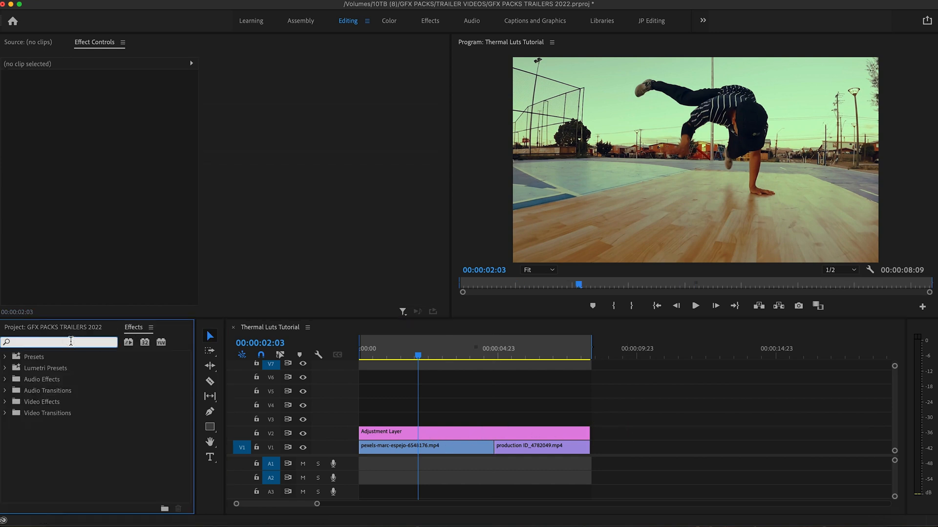
text(lumetri color)
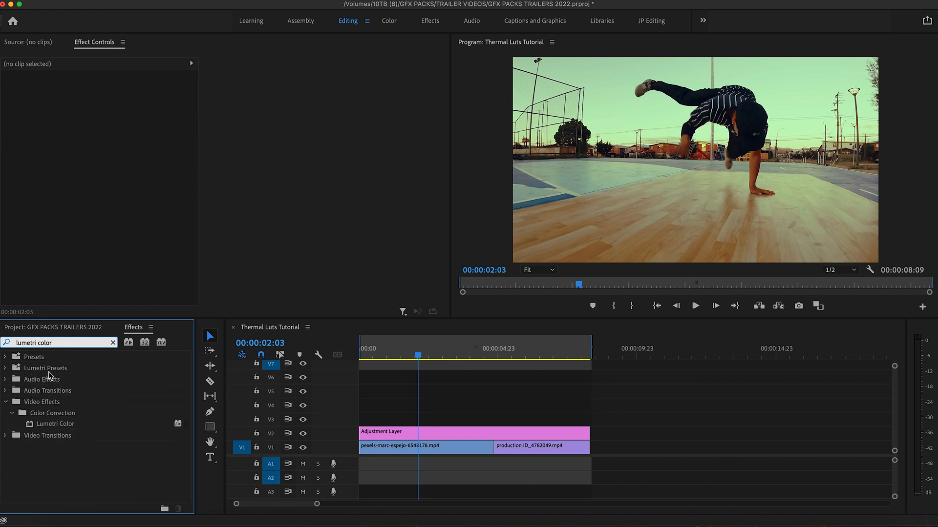
drag(56, 424, 407, 431)
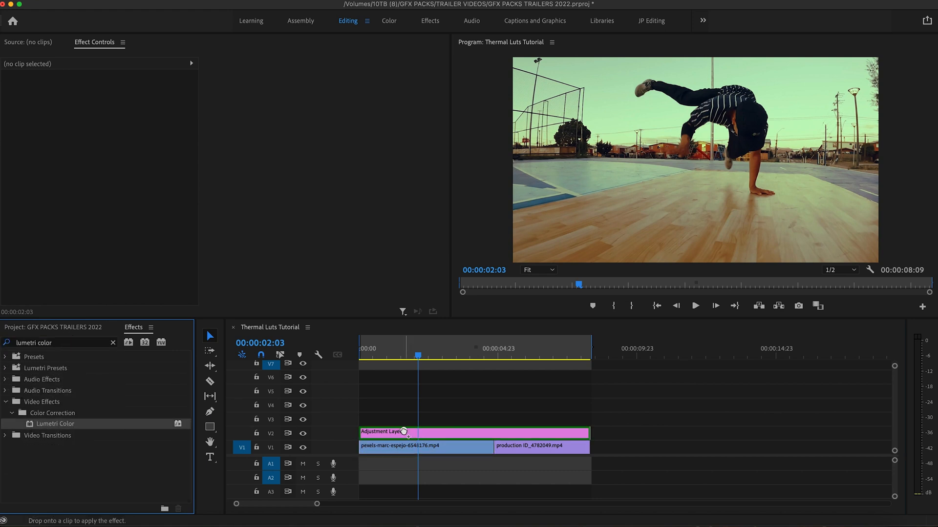
click(407, 432)
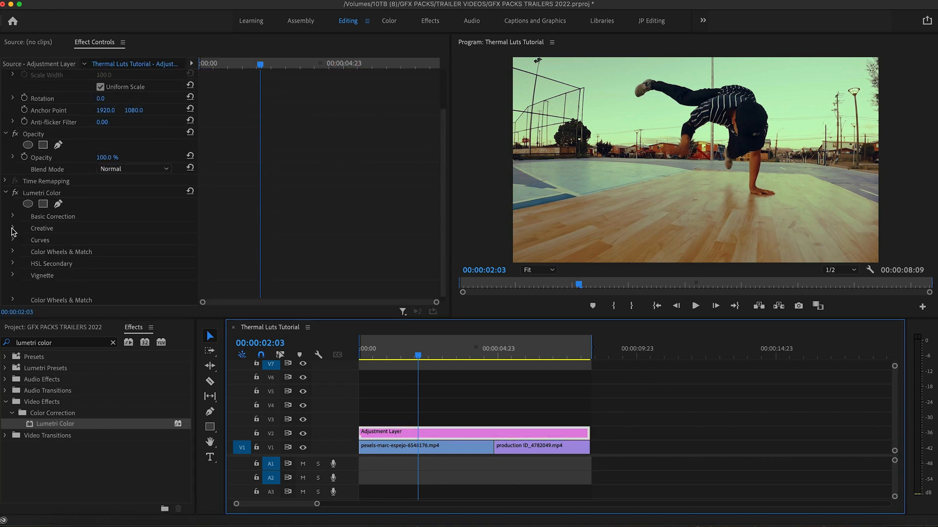
Load Thermal-LUT-05 from Desktop > THERMAL LUTS as the Lumetri Creative look.
click(11, 228)
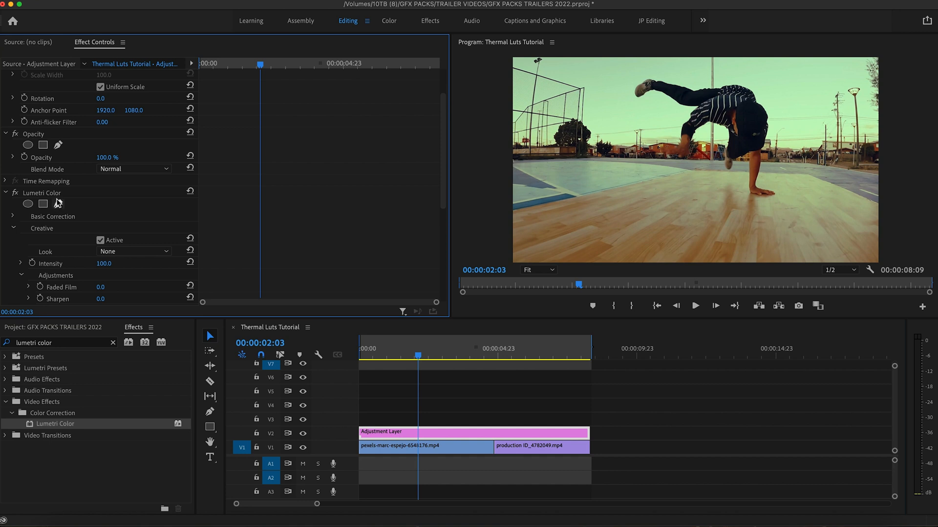
scroll(down, 3)
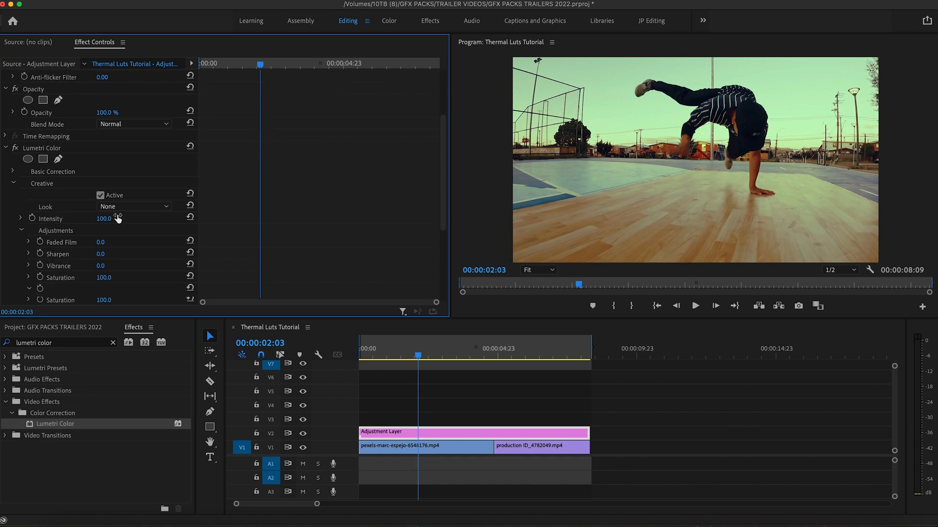
click(132, 206)
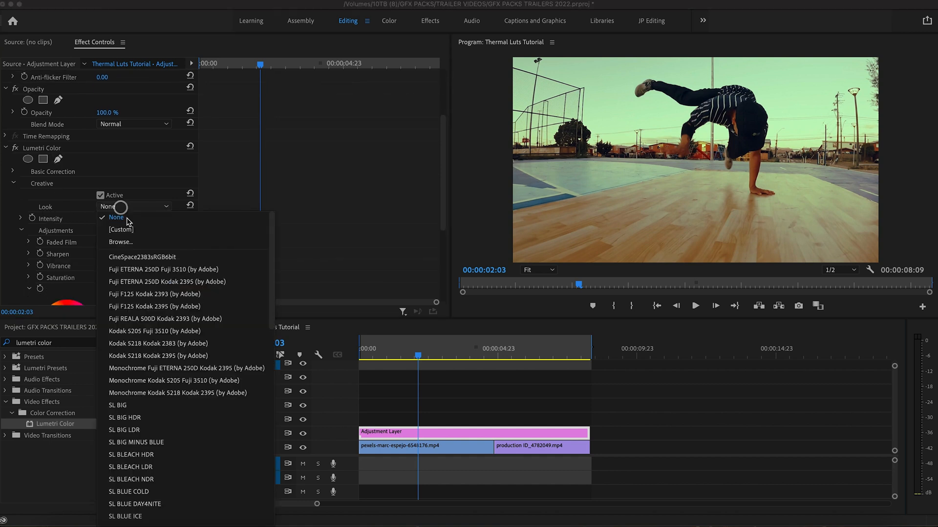
click(120, 242)
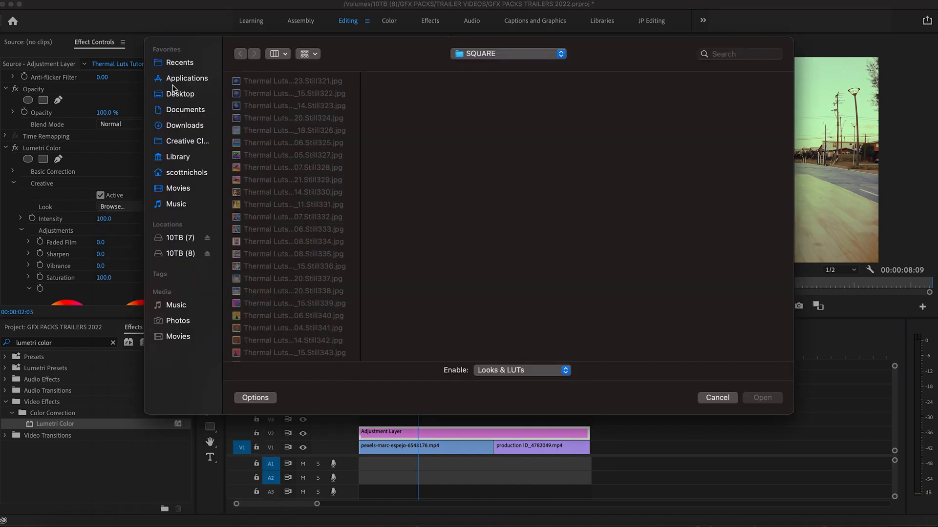
click(180, 94)
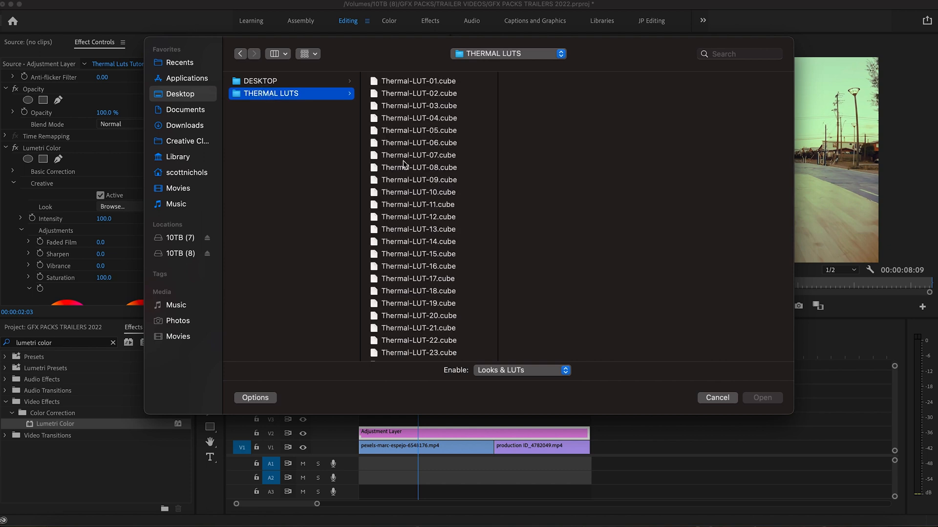
scroll(down, 3)
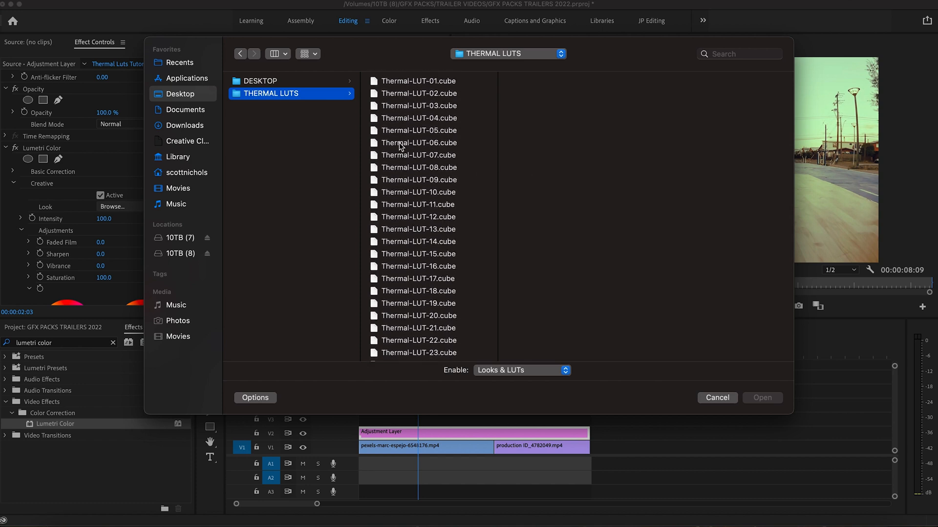
click(418, 130)
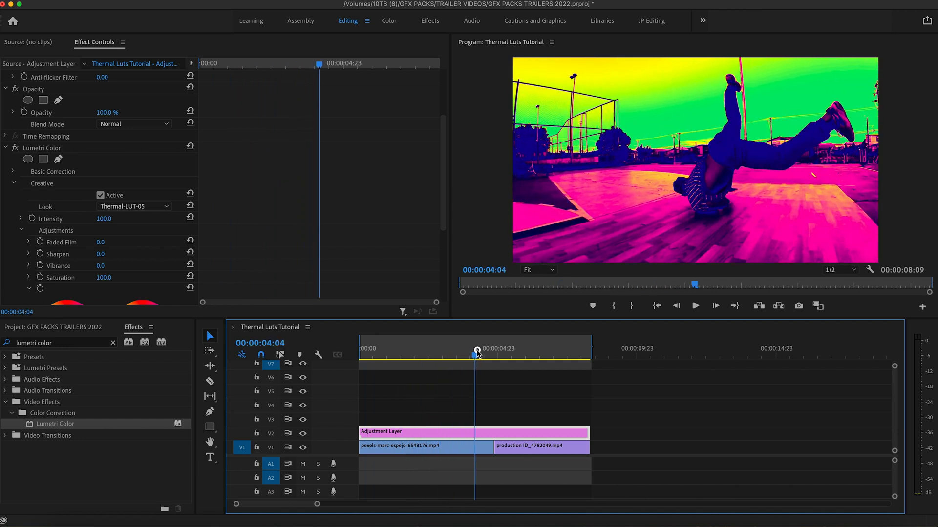
Switch the Creative look to Thermal-LUT-02, scrub both clips to preview, then deselect.
drag(476, 353, 516, 352)
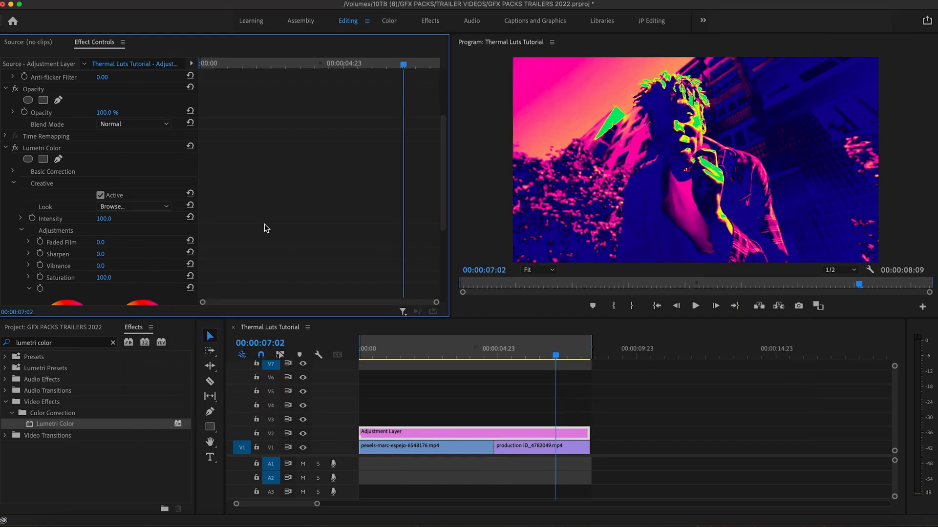
click(134, 206)
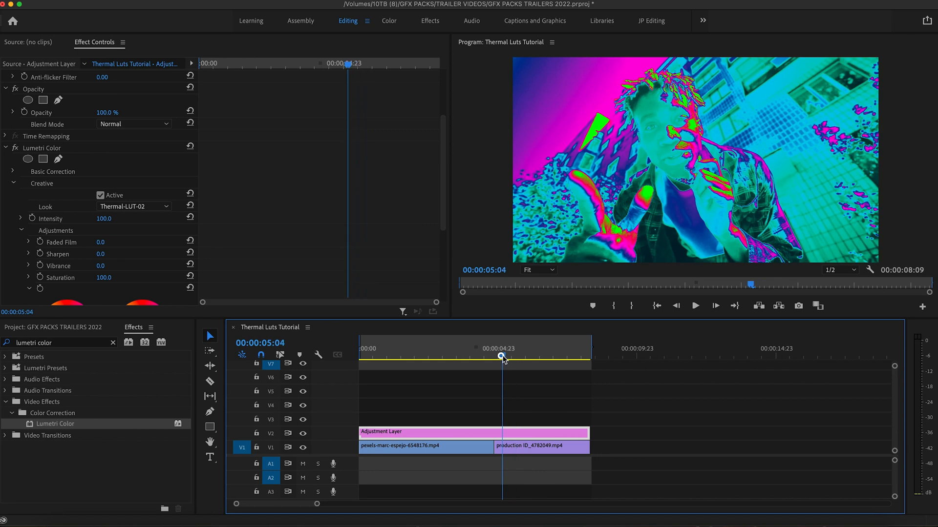
drag(504, 352, 479, 352)
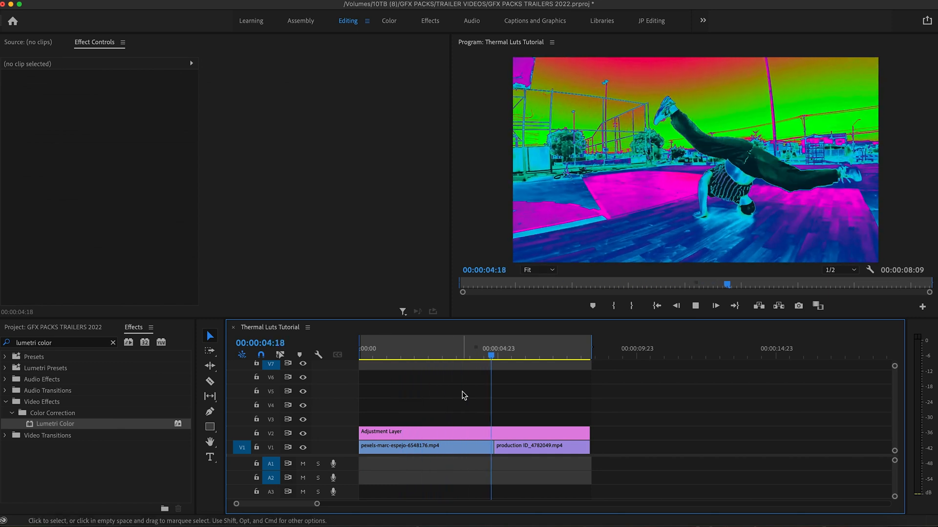
click(695, 306)
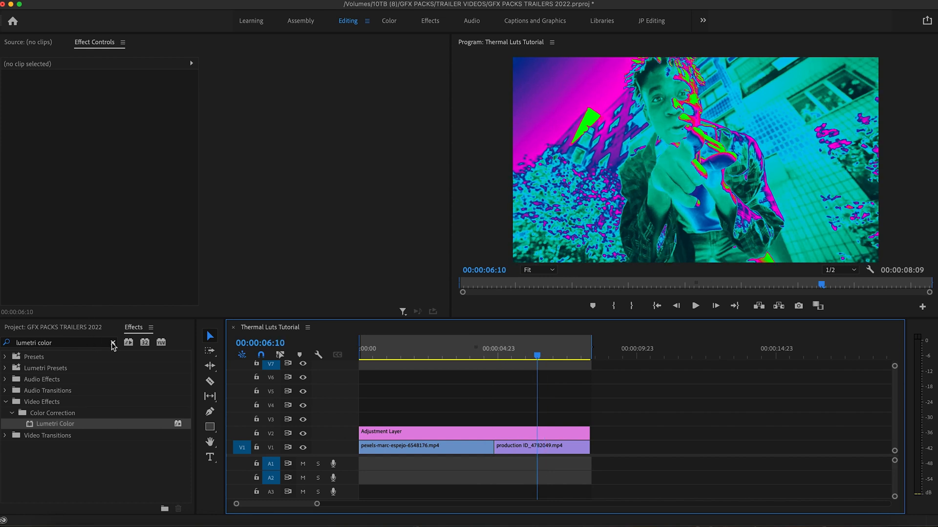
Add Levels to the adjustment layer, collapse Lumetri Color, and reveal all Levels parameters.
click(112, 342)
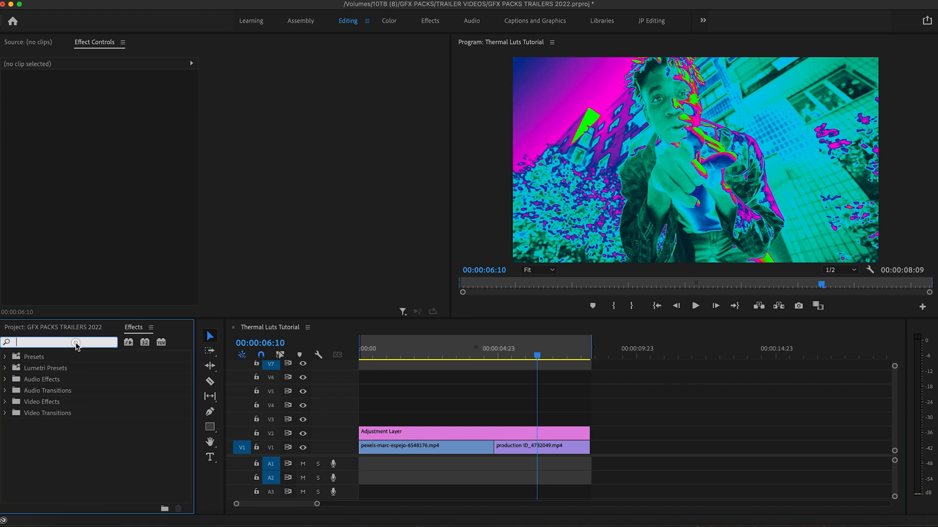
text(level)
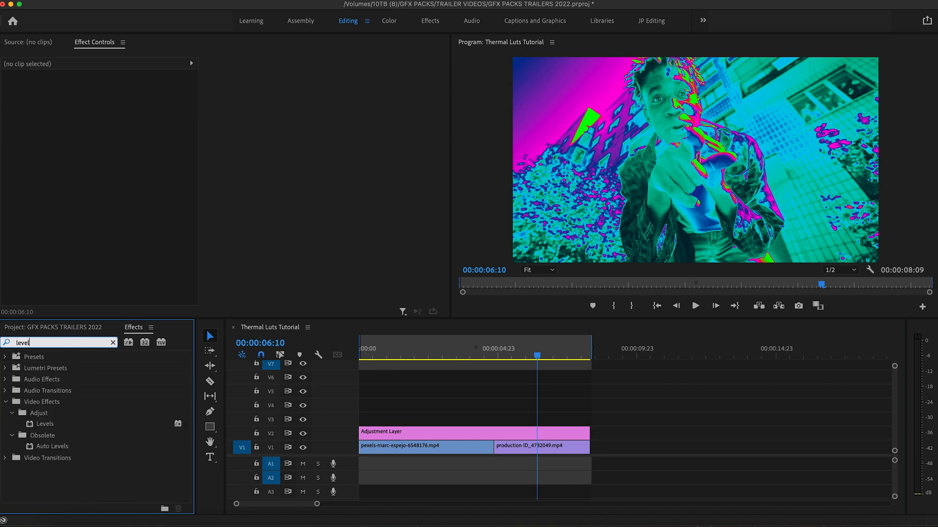
drag(45, 424, 427, 432)
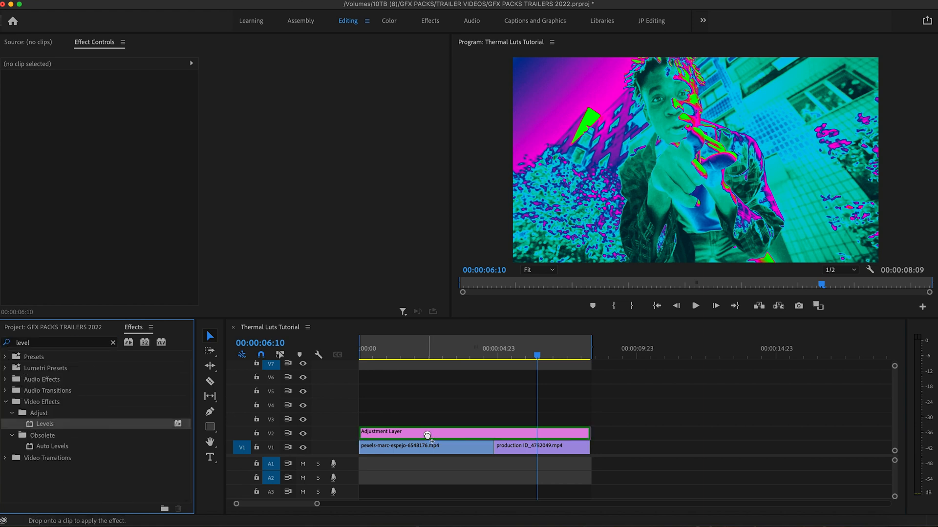
click(428, 433)
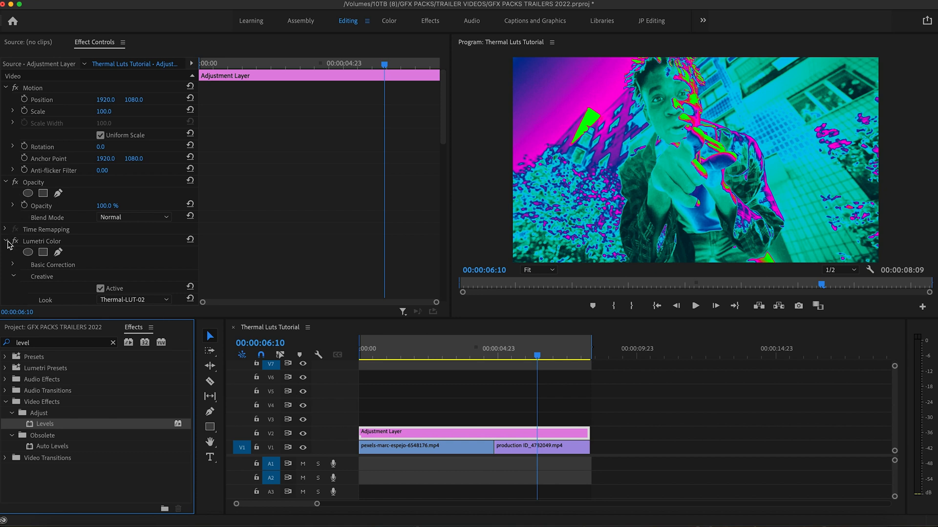
mouse_move(7, 244)
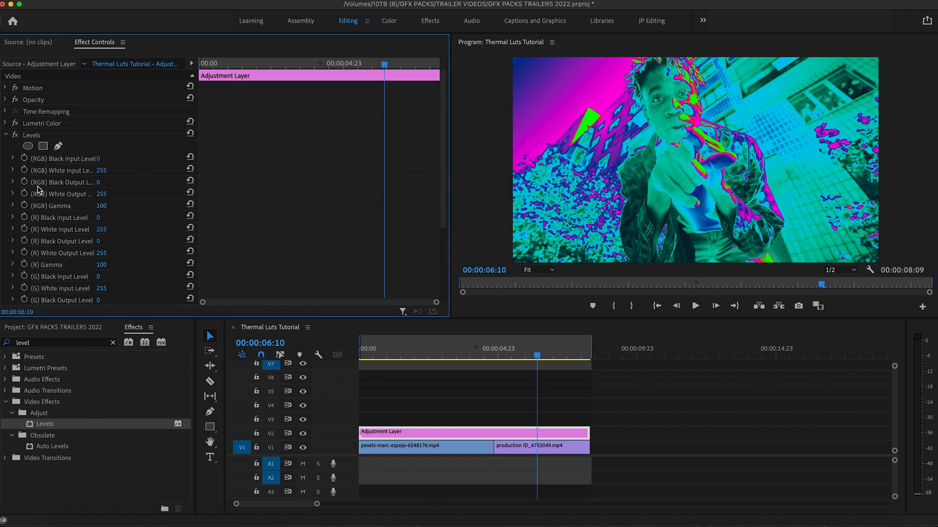
scroll(down, 3)
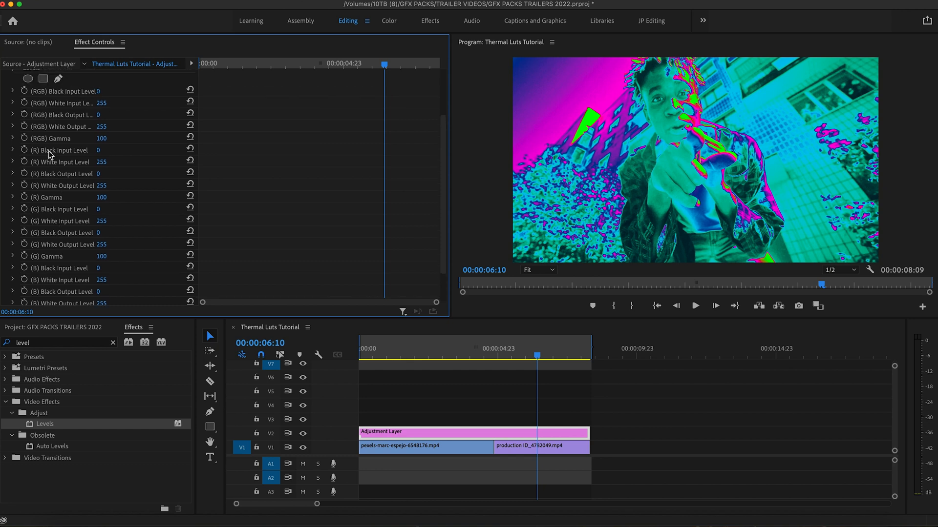
mouse_move(628, 128)
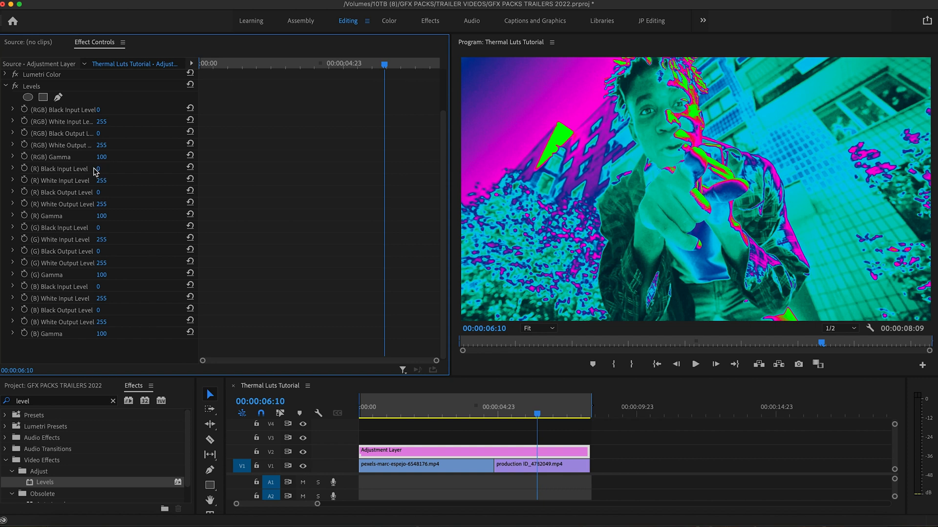
mouse_move(99, 113)
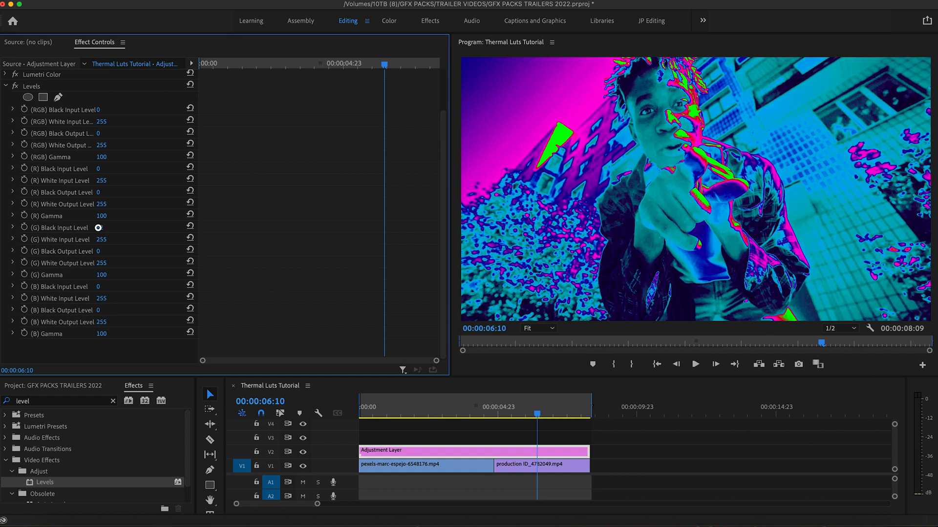
Drag the Levels (G) Black Input Level value up to 82.
drag(98, 228, 100, 251)
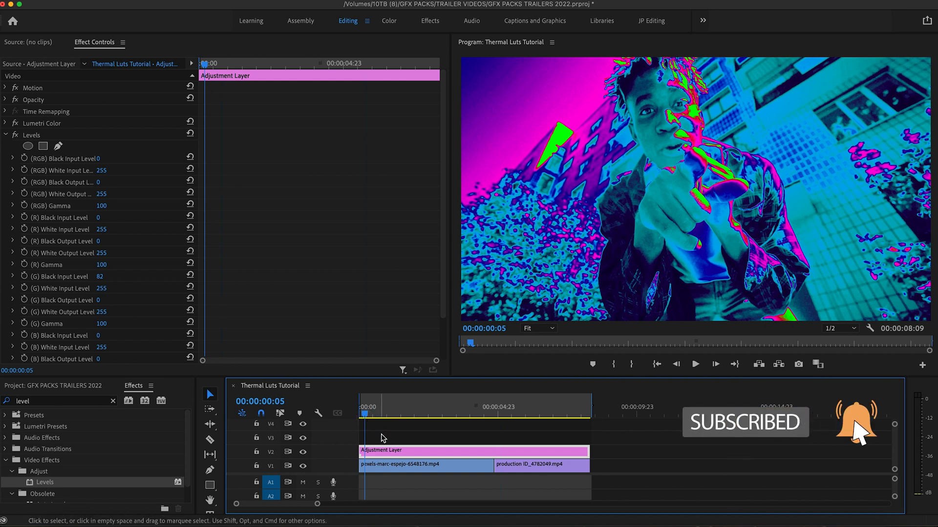
Cut the adjustment layer where the clips meet, move into the breakdance clip, and collapse Levels.
drag(364, 413, 383, 413)
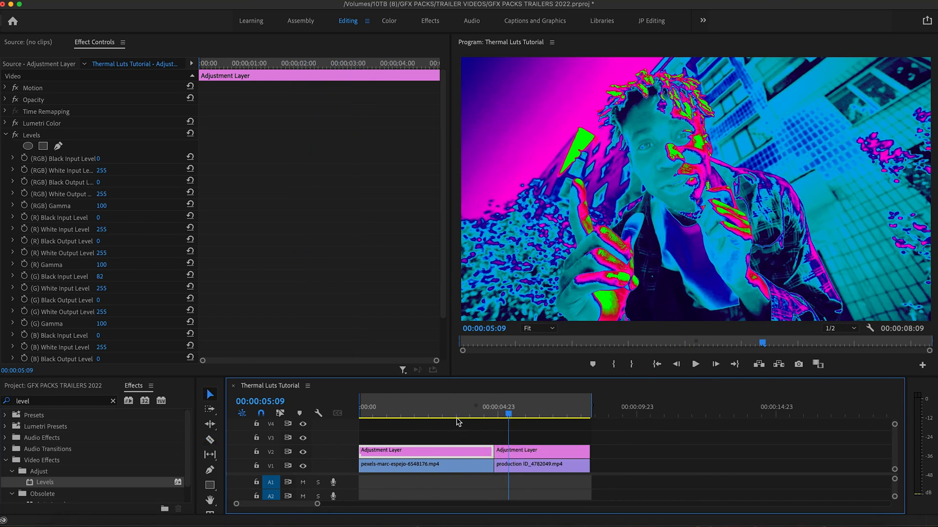
click(447, 407)
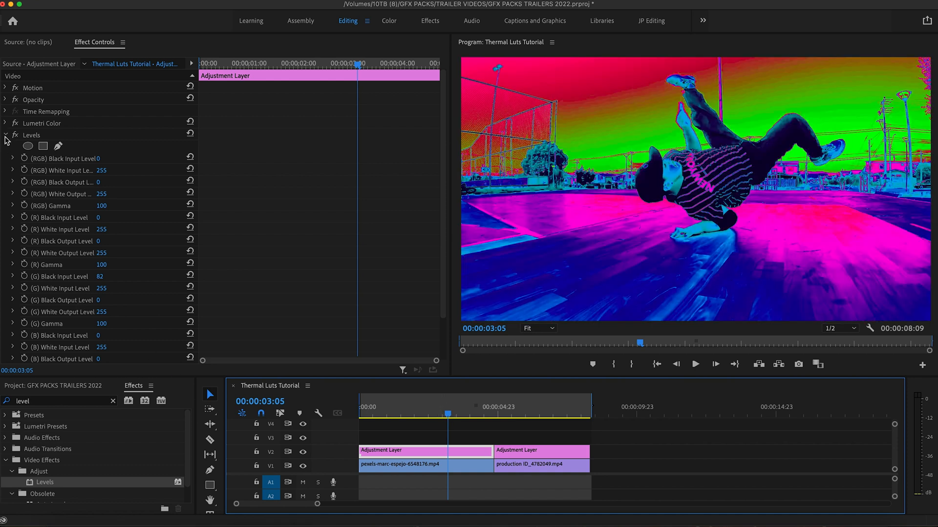
click(5, 136)
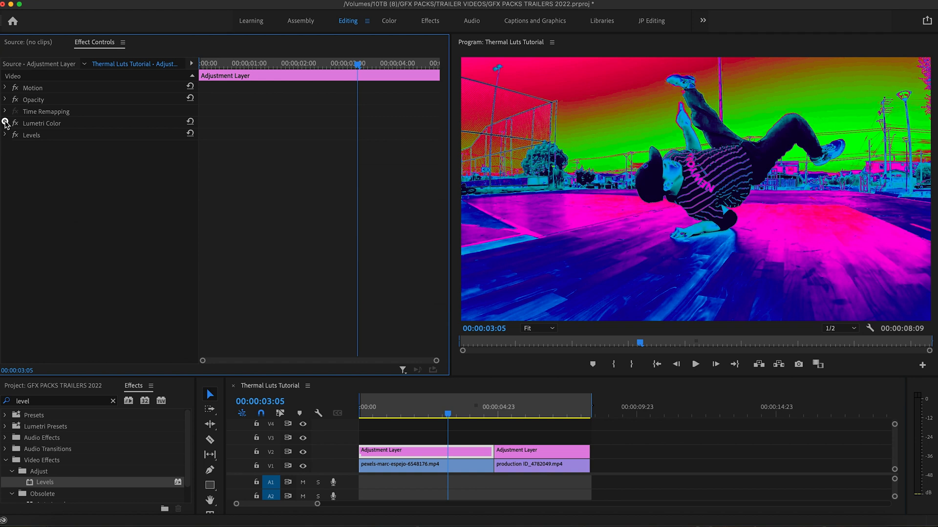
Load Thermal-LUT-25.cube as the Creative look and scrub the breakdance clip to preview.
click(133, 182)
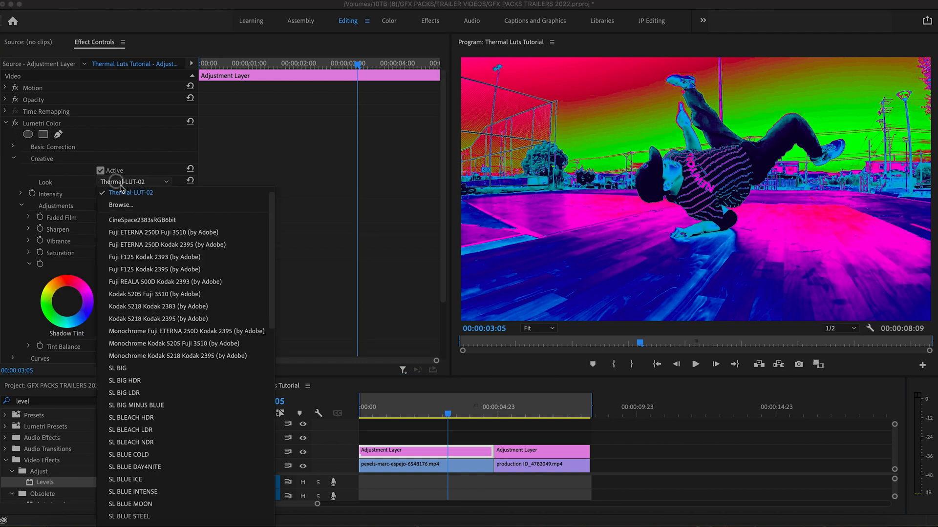
click(120, 205)
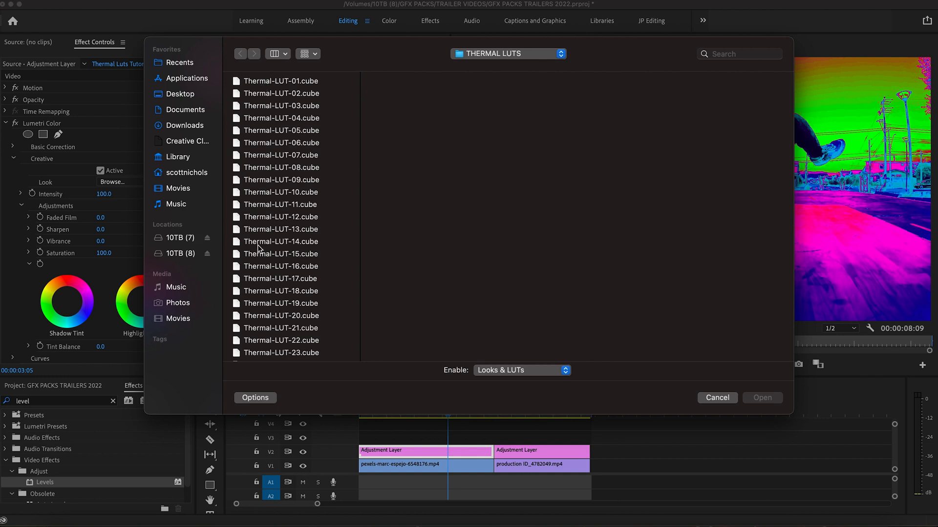
click(280, 276)
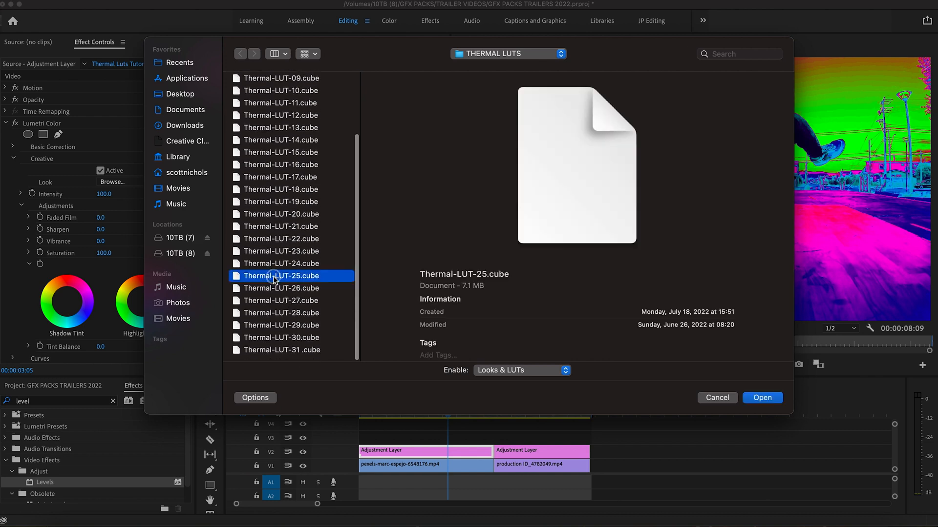
click(762, 398)
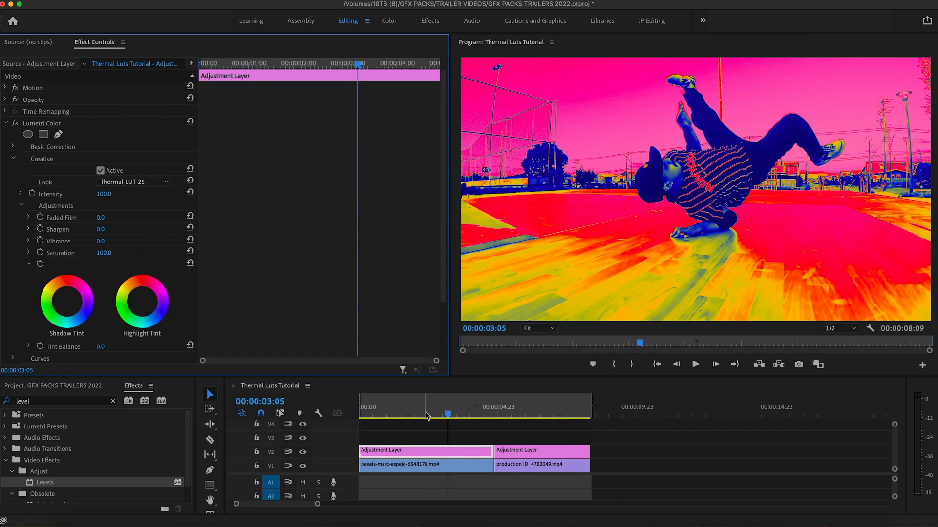
drag(447, 415, 394, 415)
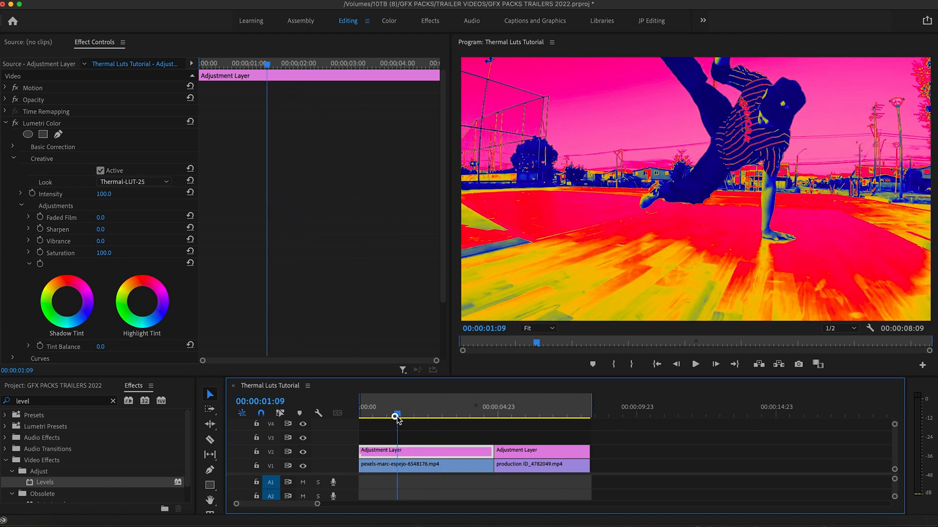
drag(396, 415, 502, 416)
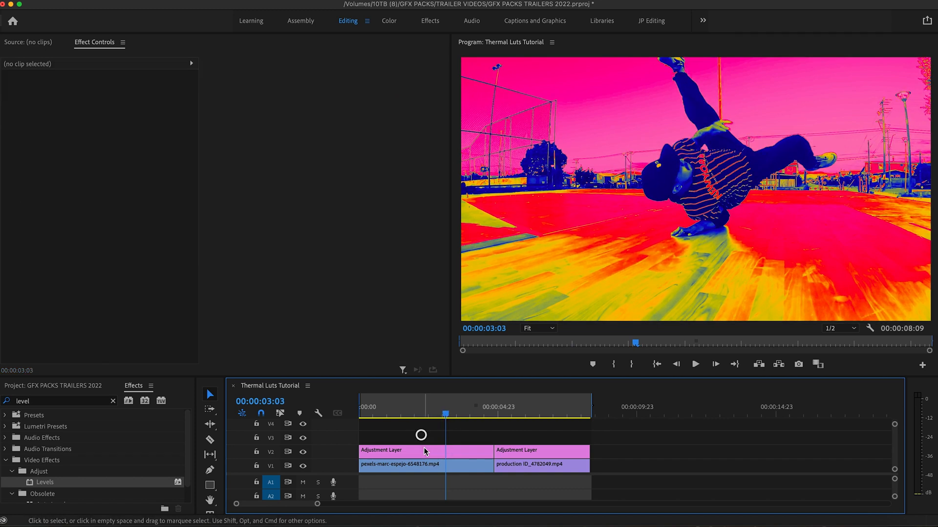
On the breakdance adjustment layer, set Levels red black input to 233 and green black input to 36.
click(401, 450)
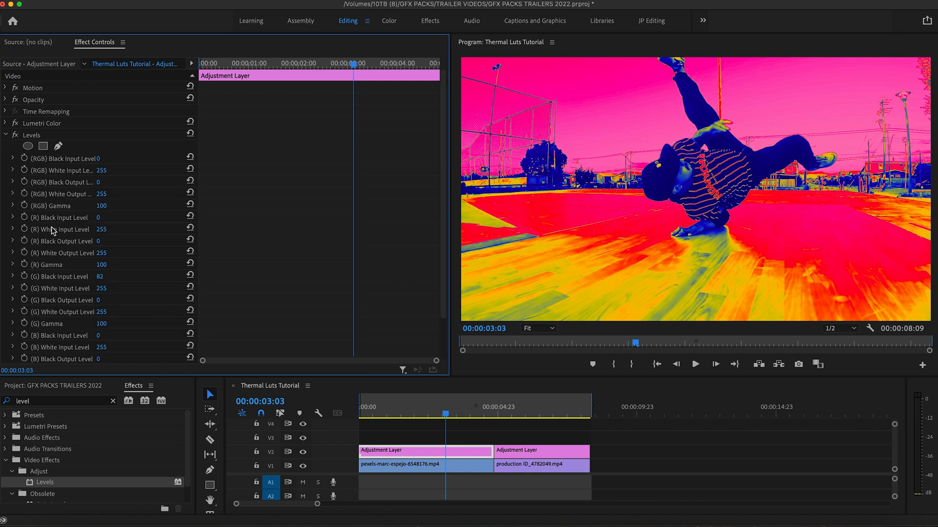
mouse_move(88, 286)
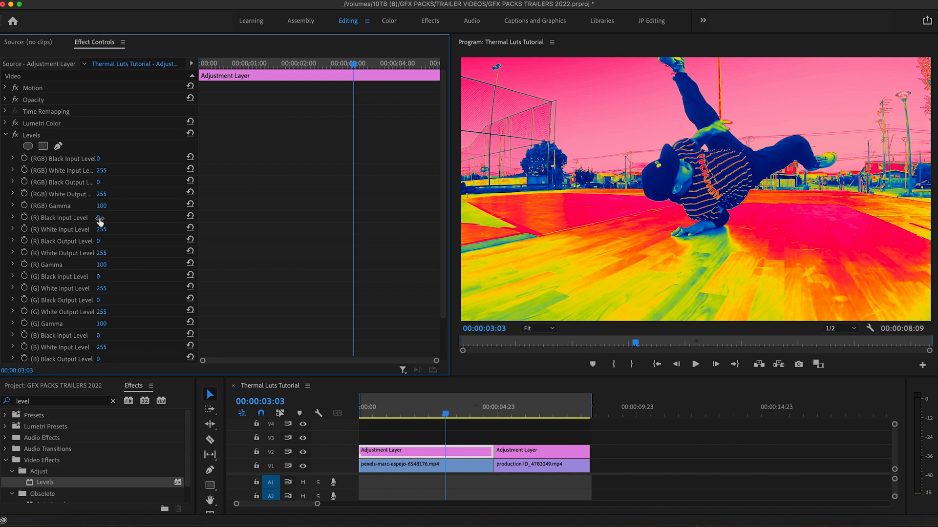
click(99, 217)
text(233)
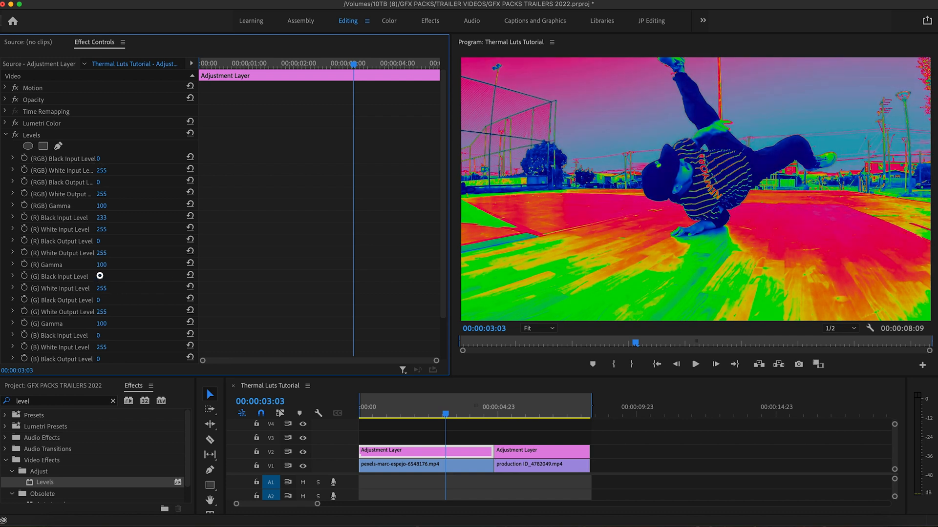
drag(100, 275, 100, 300)
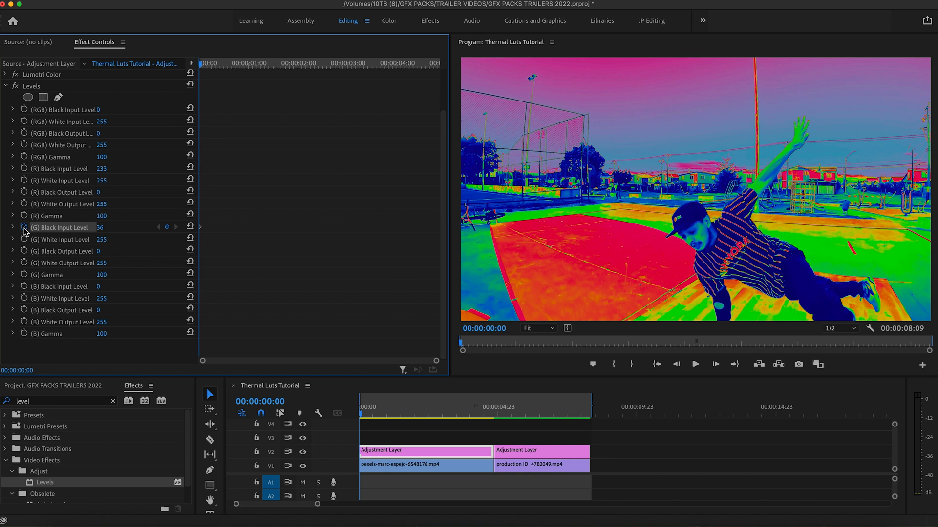
mouse_move(31, 195)
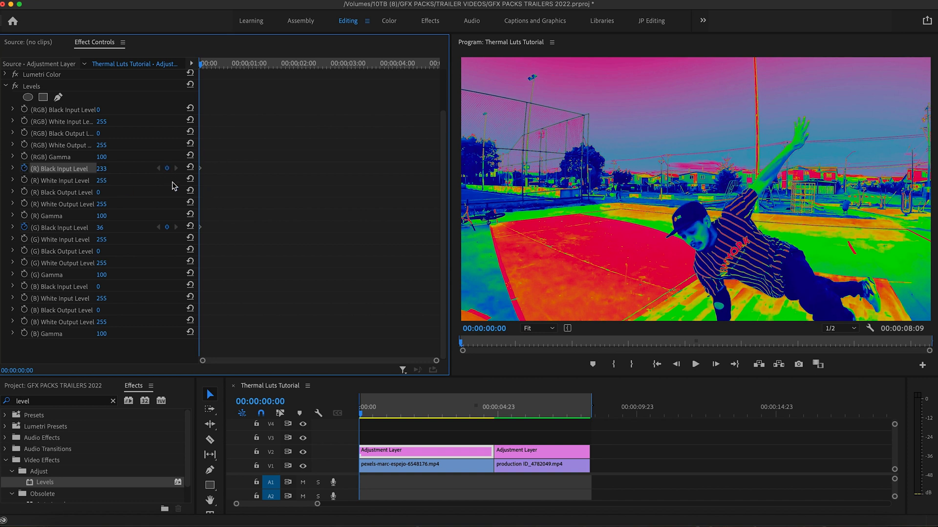
mouse_move(268, 67)
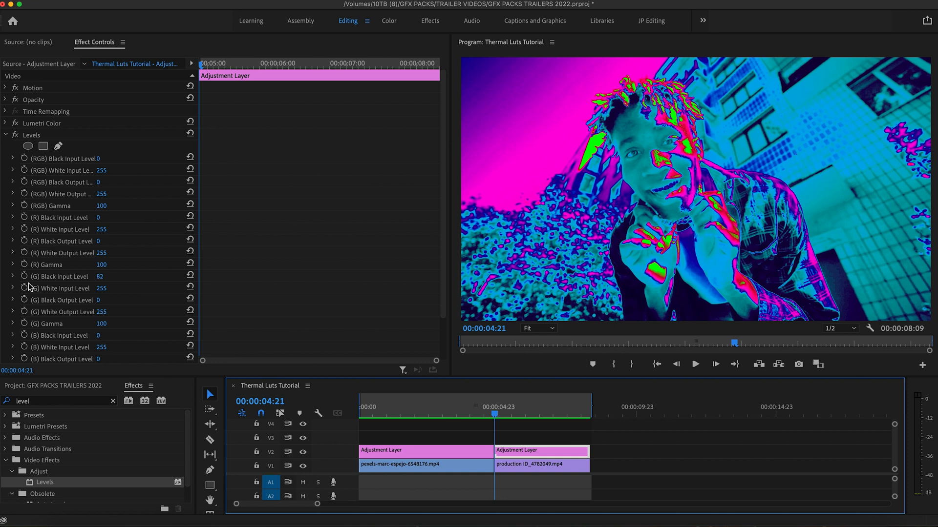
Turn on the (G) Black Input Level stopwatch to keyframe the value 82.
click(59, 276)
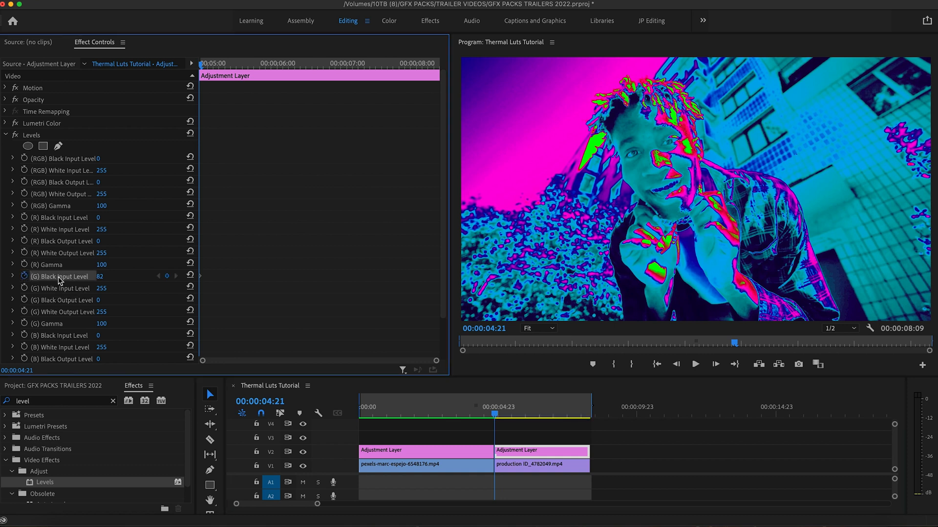
mouse_move(179, 284)
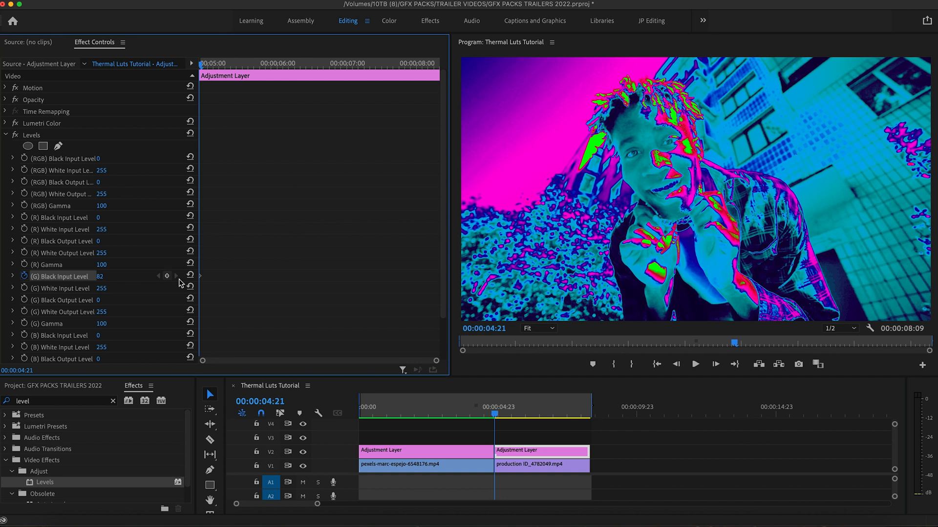